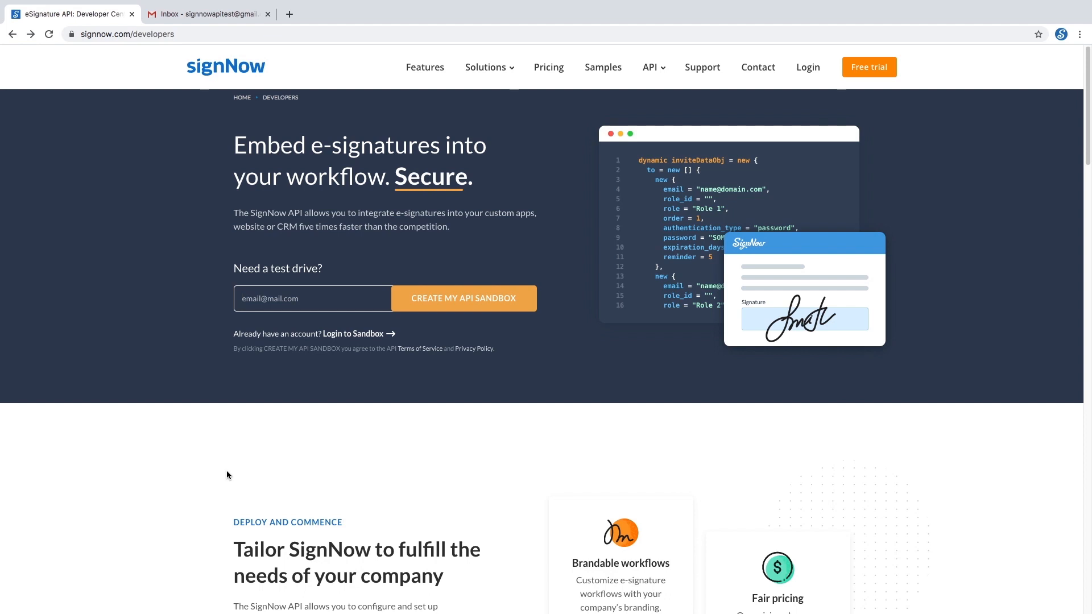
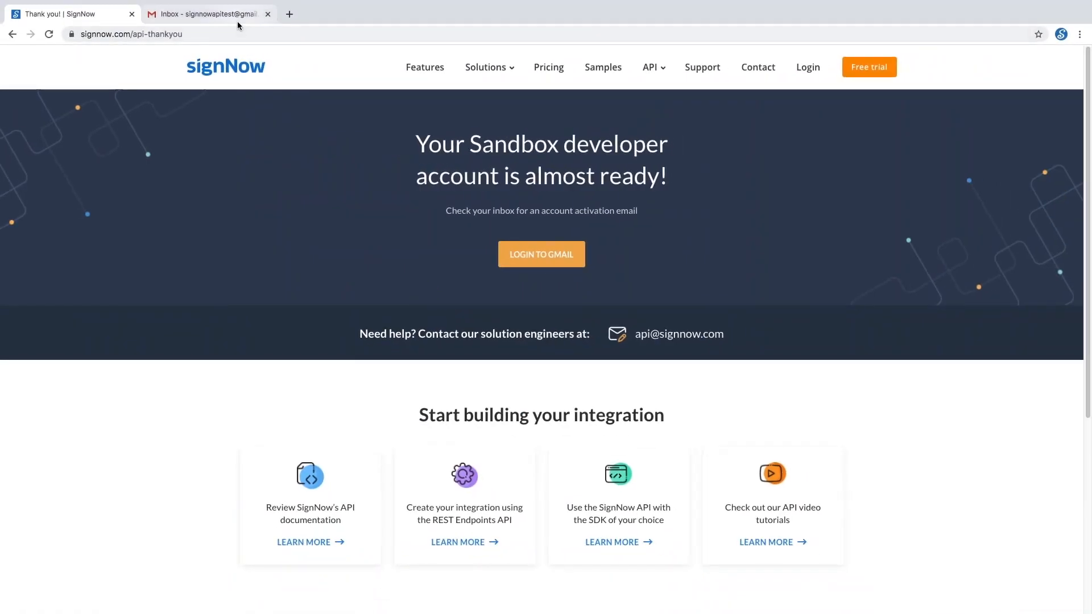
{"action": "left_click", "coordinate": [205, 13]}
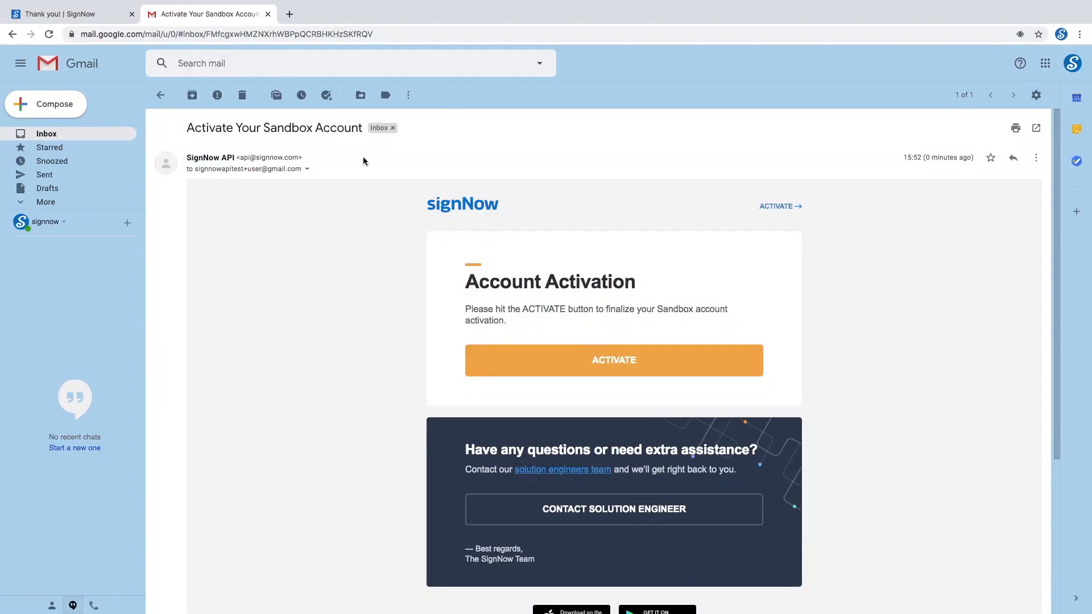
{"action": "left_click", "coordinate": [613, 360]}
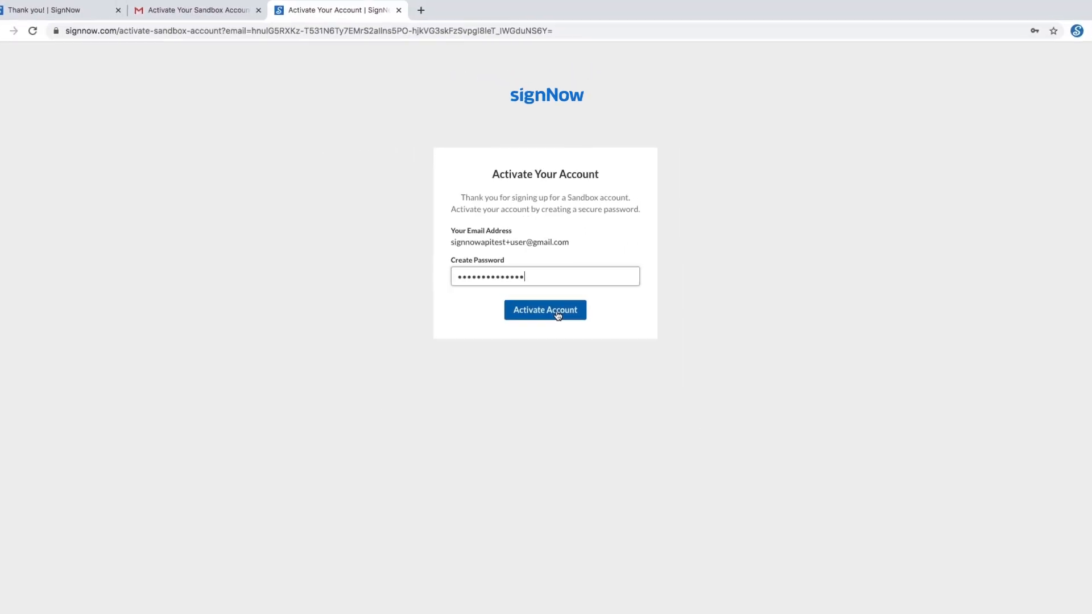
{"action": "left_click", "coordinate": [545, 310]}
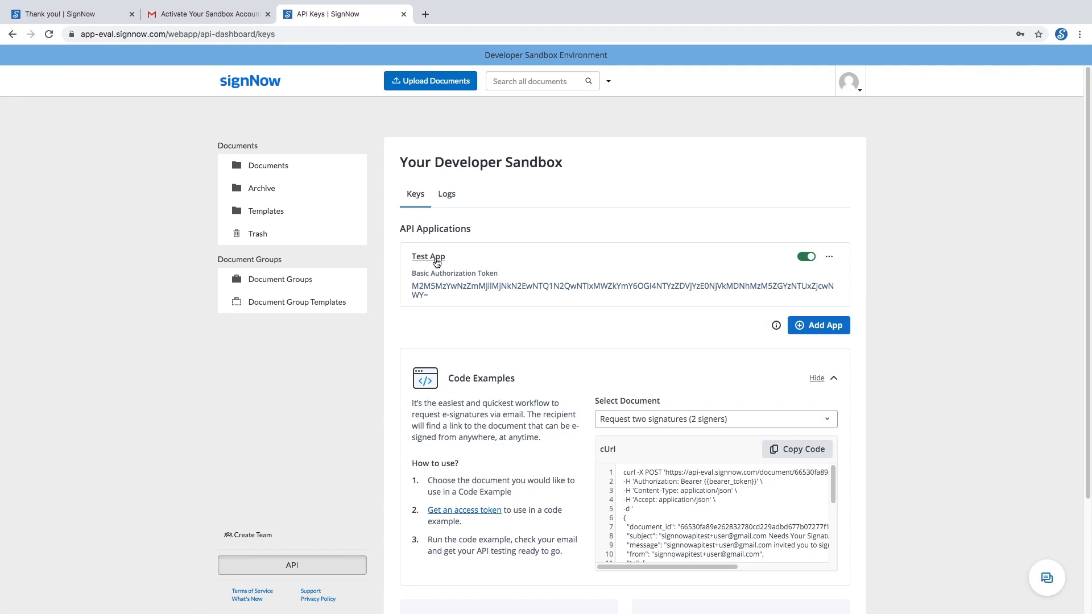
Select the Test App's Basic Authorization Token on the signNow sandbox dashboard
{"action": "left_click", "coordinate": [429, 257]}
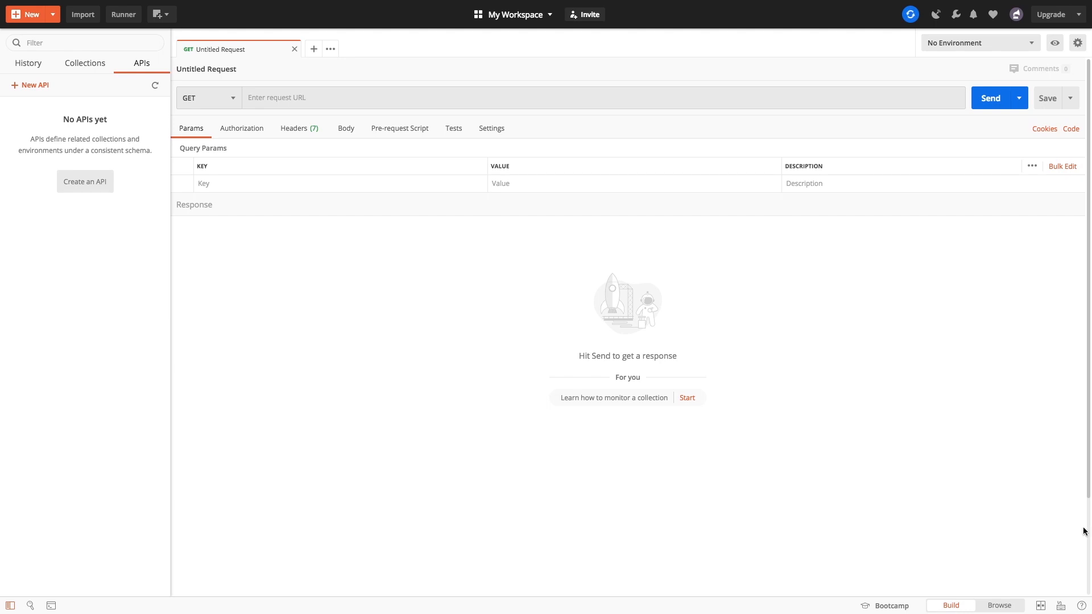
Switch the request method to POST and add an Authorization header
{"action": "left_click", "coordinate": [209, 98]}
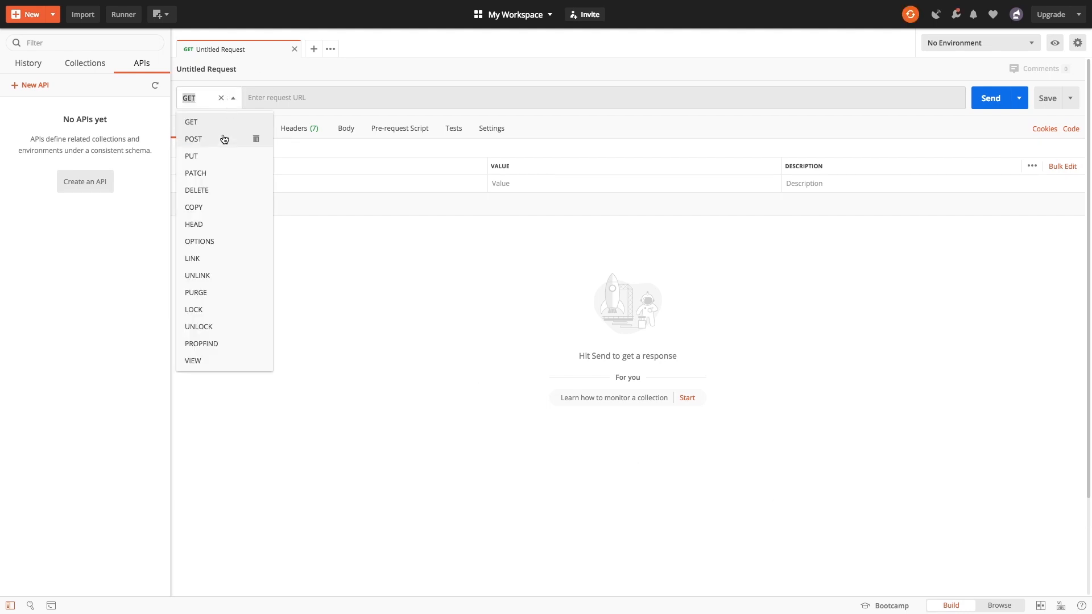
{"action": "left_click", "coordinate": [193, 139]}
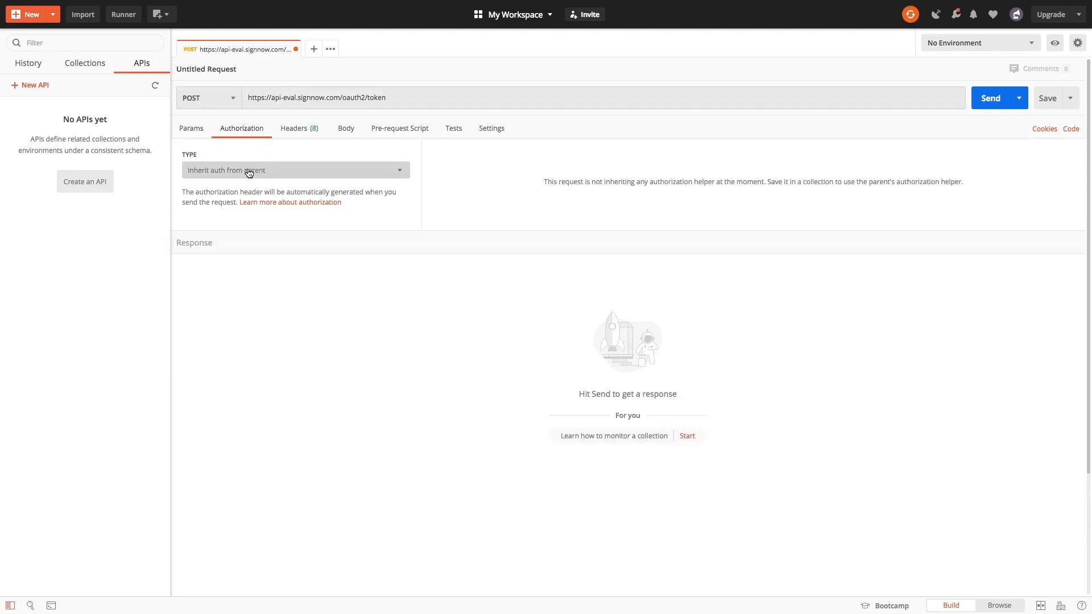
{"action": "type", "text": "auth"}
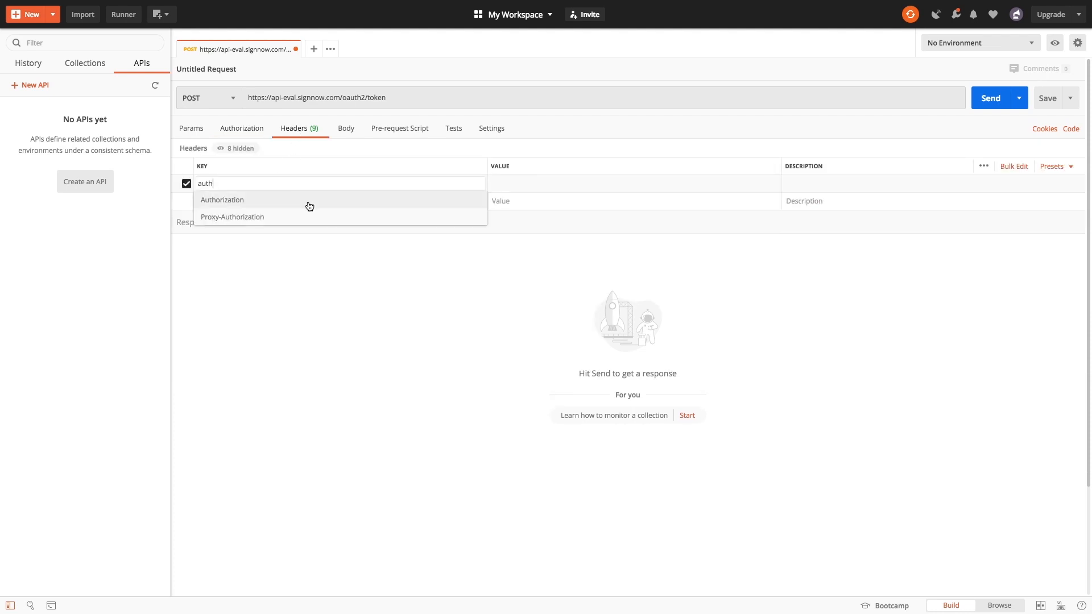
{"action": "left_click", "coordinate": [222, 200]}
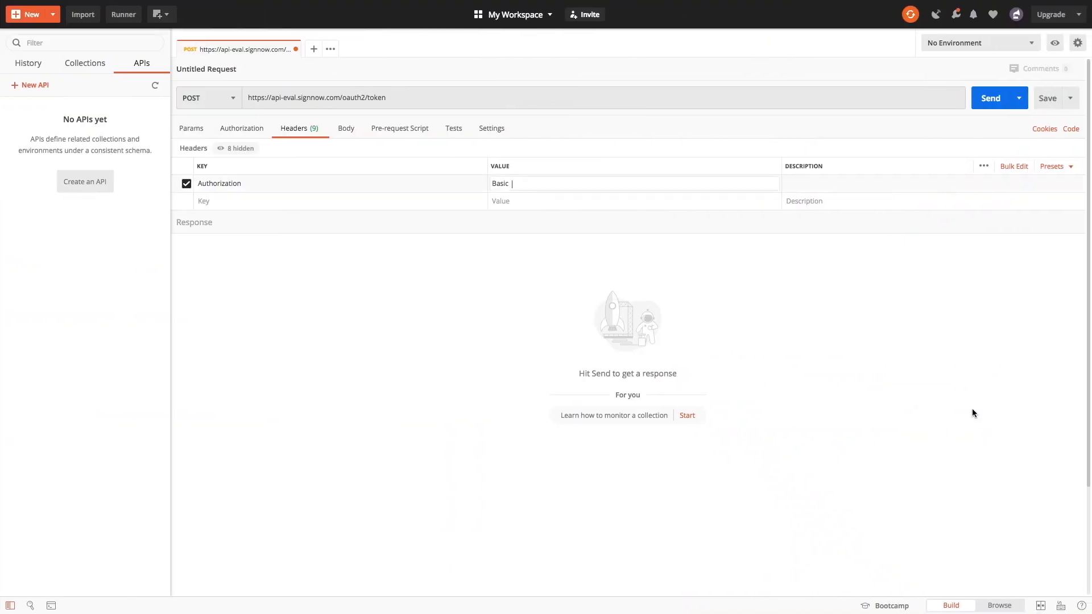
Add form-data fields: username signNowAPItest, password, grant_type, and scope *
{"action": "left_click", "coordinate": [346, 128]}
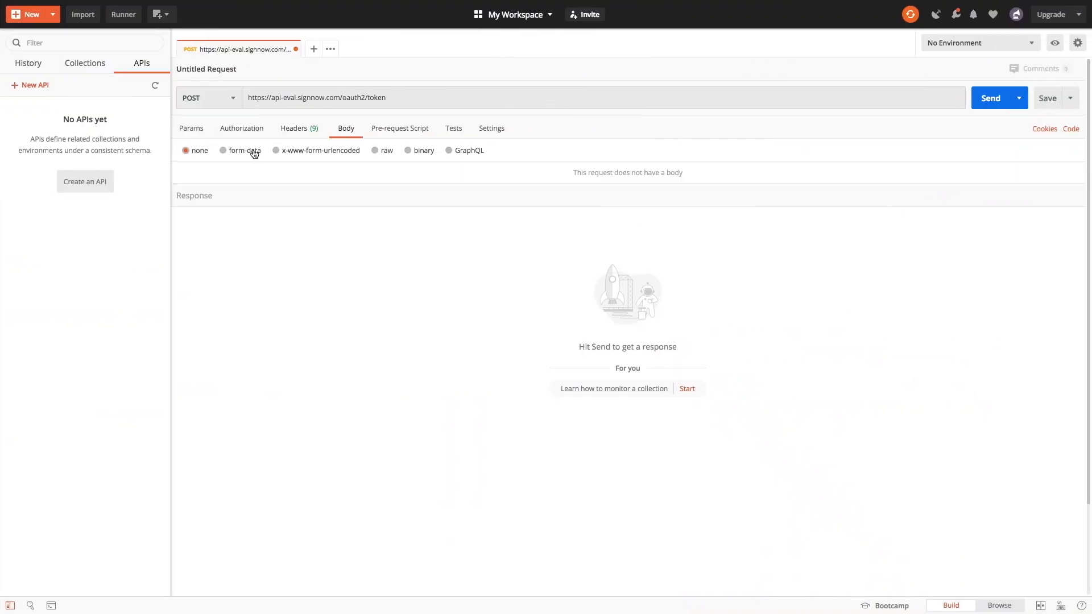
{"action": "type", "text": "username"}
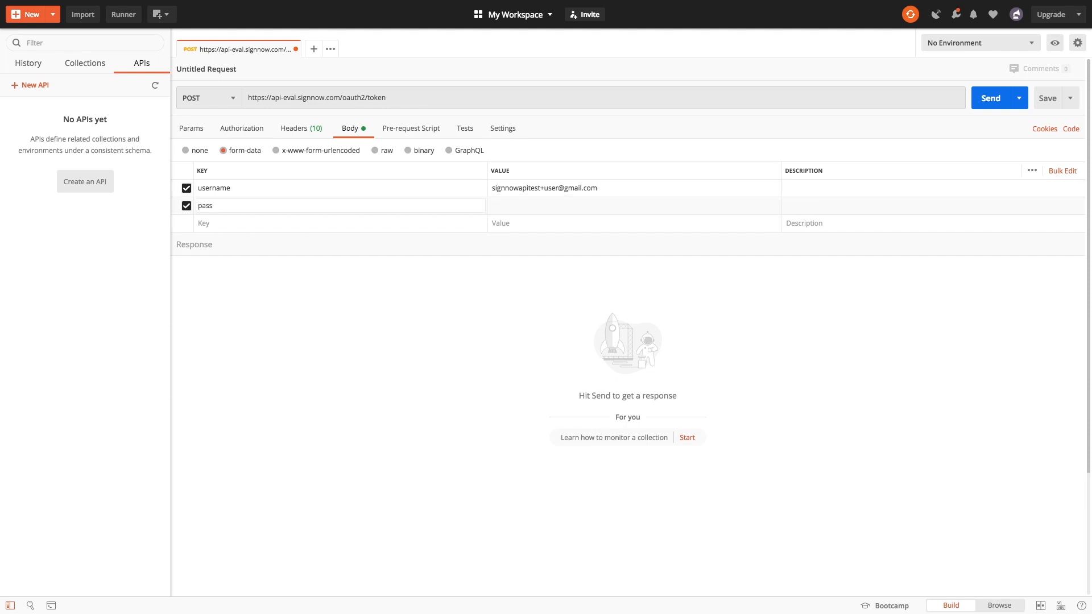
{"action": "type", "text": "signNowAPItest"}
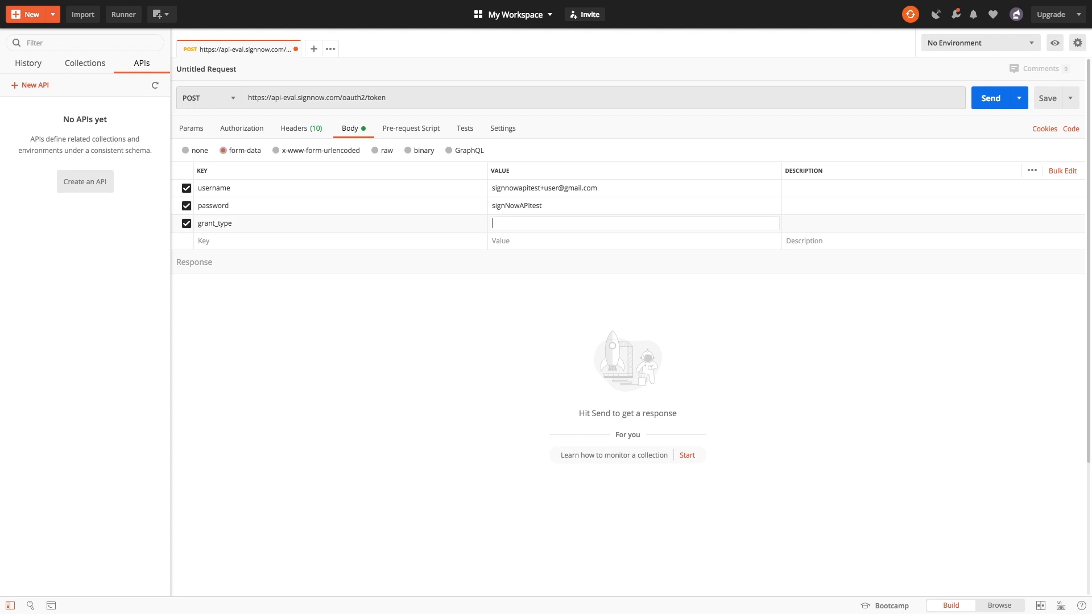
{"action": "type", "text": "password"}
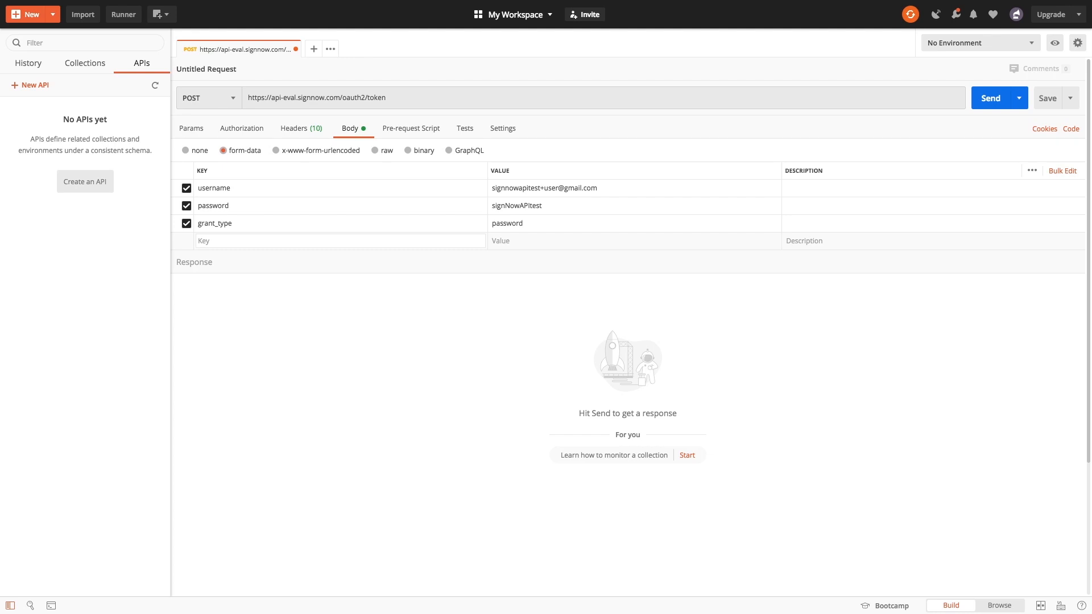
{"action": "type", "text": "scope"}
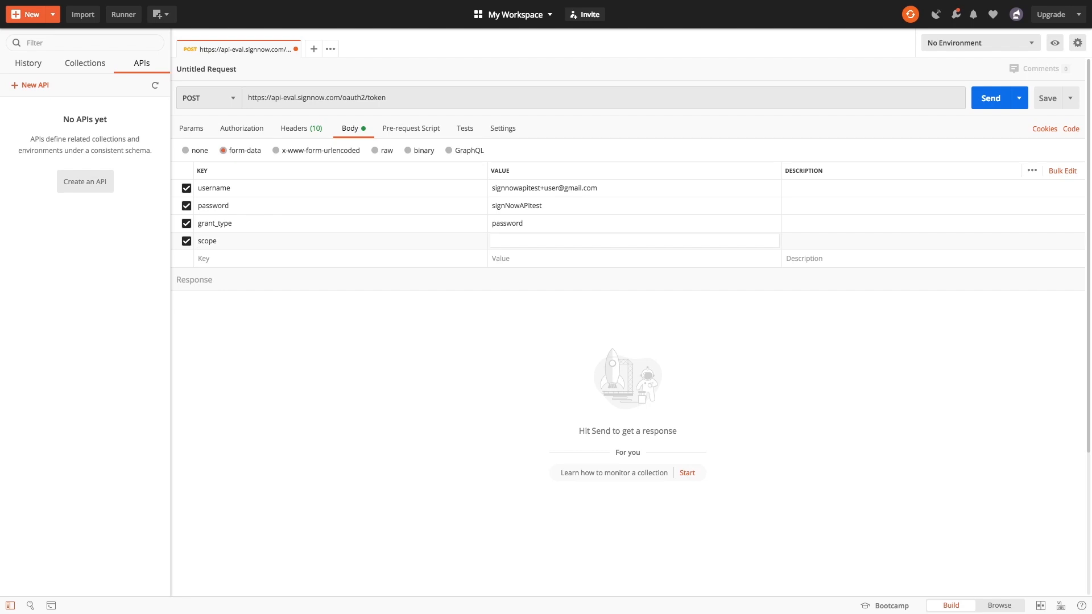
{"action": "type", "text": "*"}
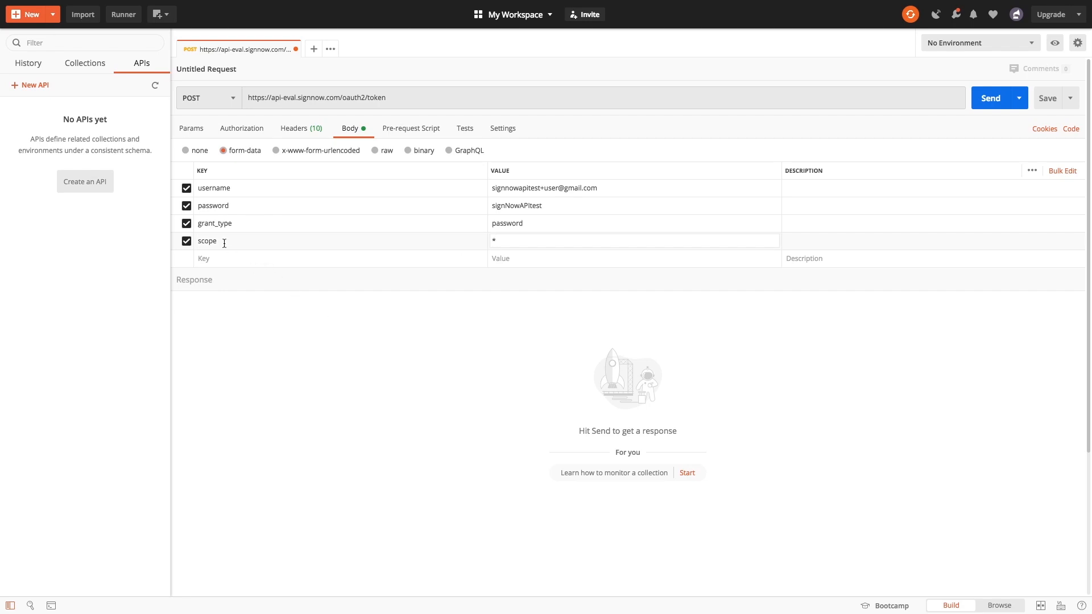
{"action": "double_click", "coordinate": [207, 241]}
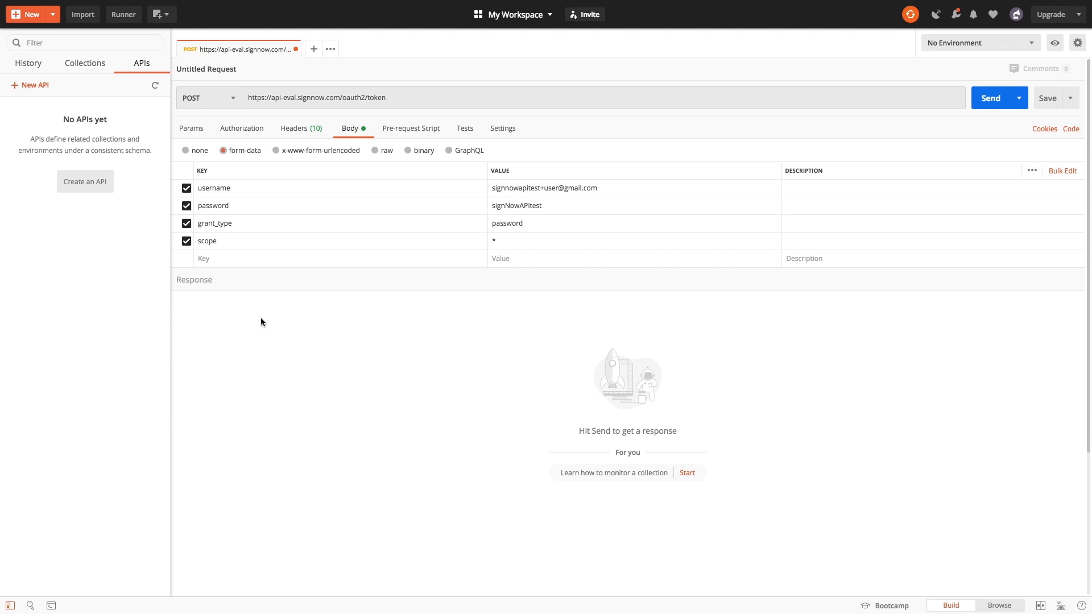
Send the token request and select the bearer access_token value in the 200 OK response
{"action": "left_click", "coordinate": [991, 98]}
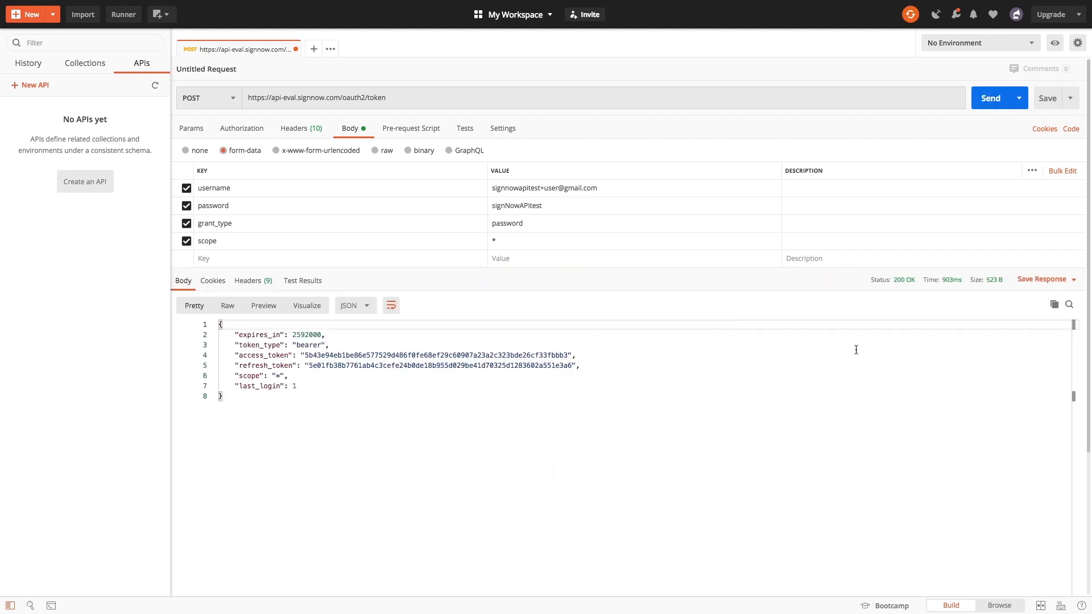
{"action": "double_click", "coordinate": [440, 355]}
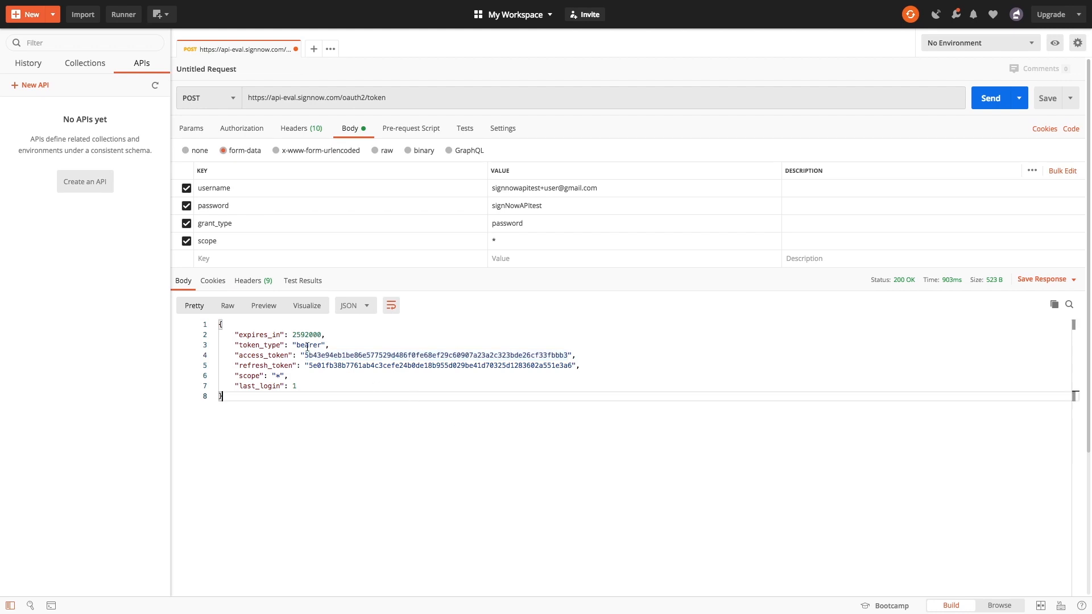
{"action": "double_click", "coordinate": [310, 345]}
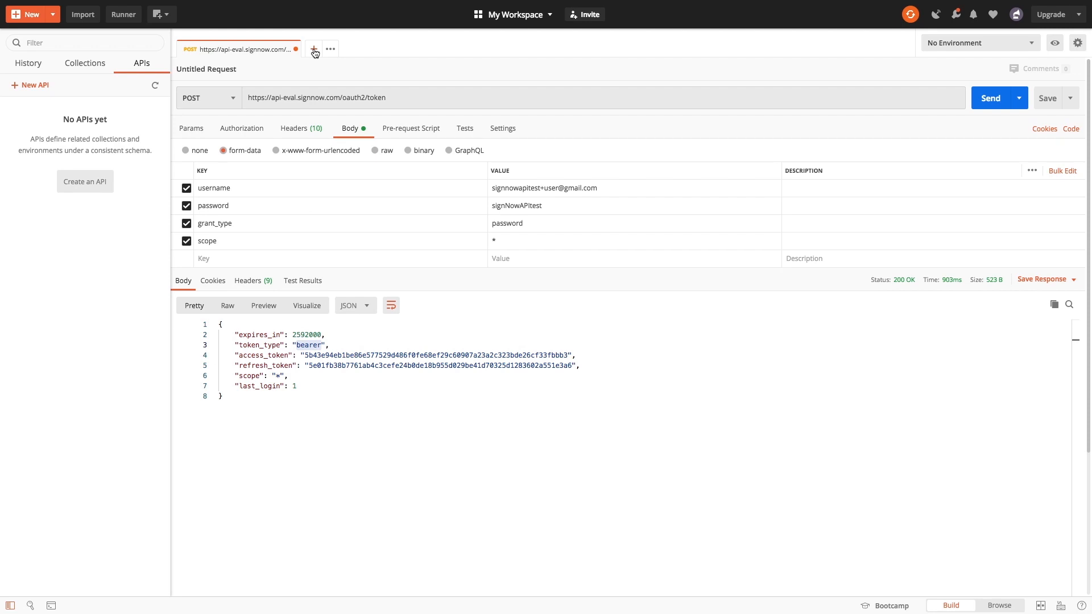
In a new request tab, add an Authorization header 'Bearer' plus the pasted access token, and send
{"action": "left_click", "coordinate": [312, 49]}
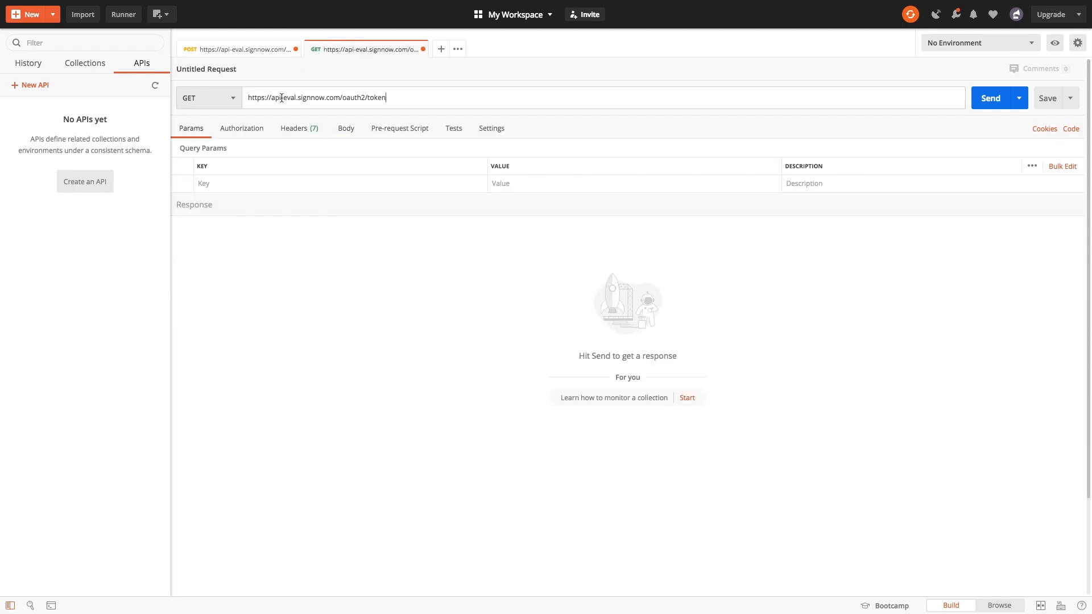
{"action": "left_click", "coordinate": [241, 128]}
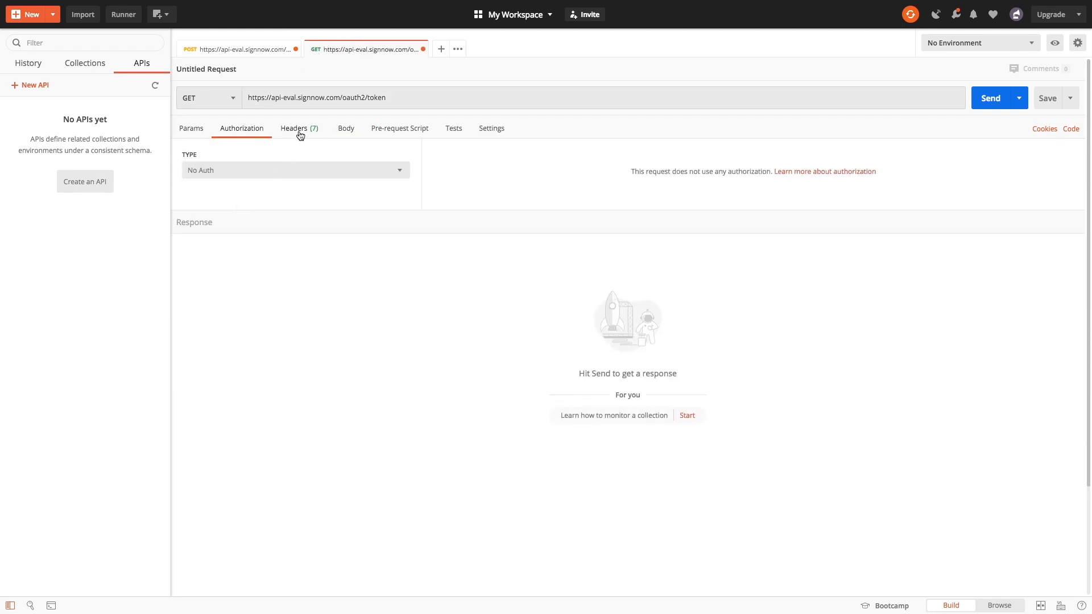
{"action": "left_click", "coordinate": [294, 128]}
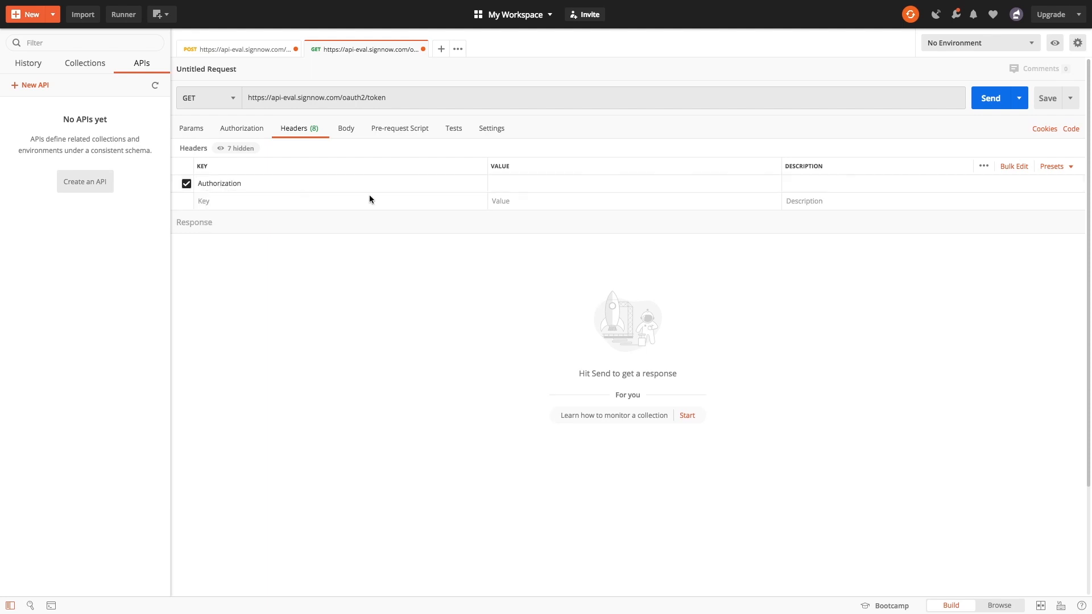
{"action": "type", "text": "Bearer"}
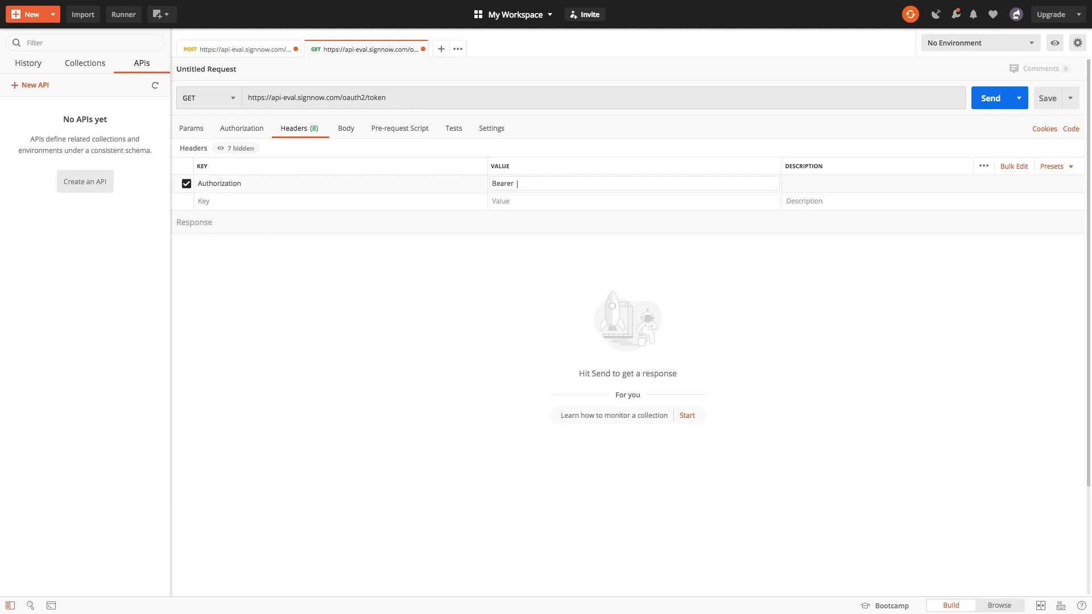
{"action": "right_click", "coordinate": [432, 355]}
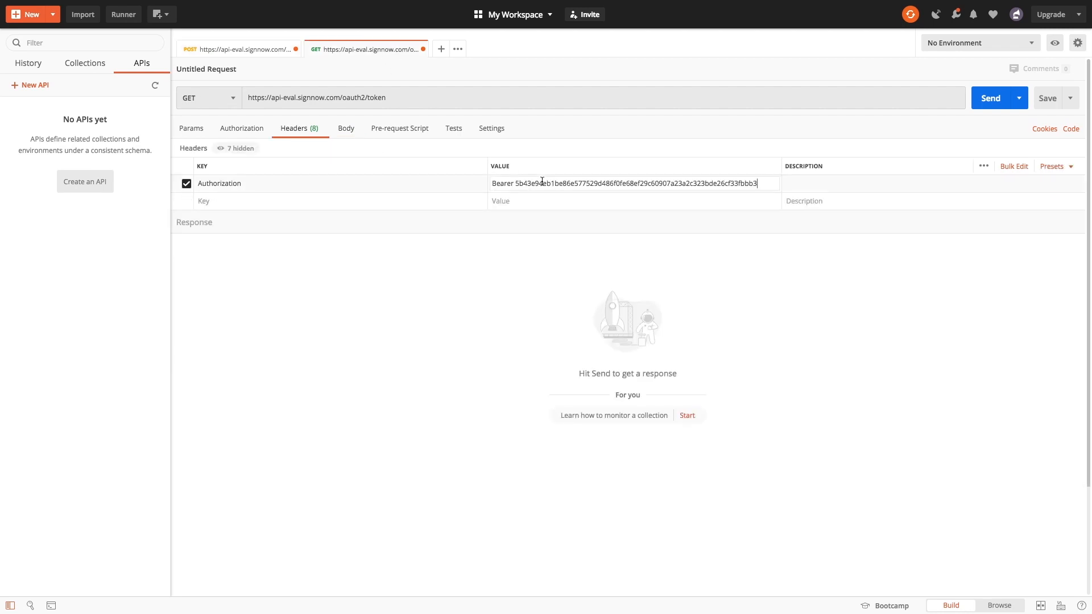
{"action": "left_click", "coordinate": [991, 97]}
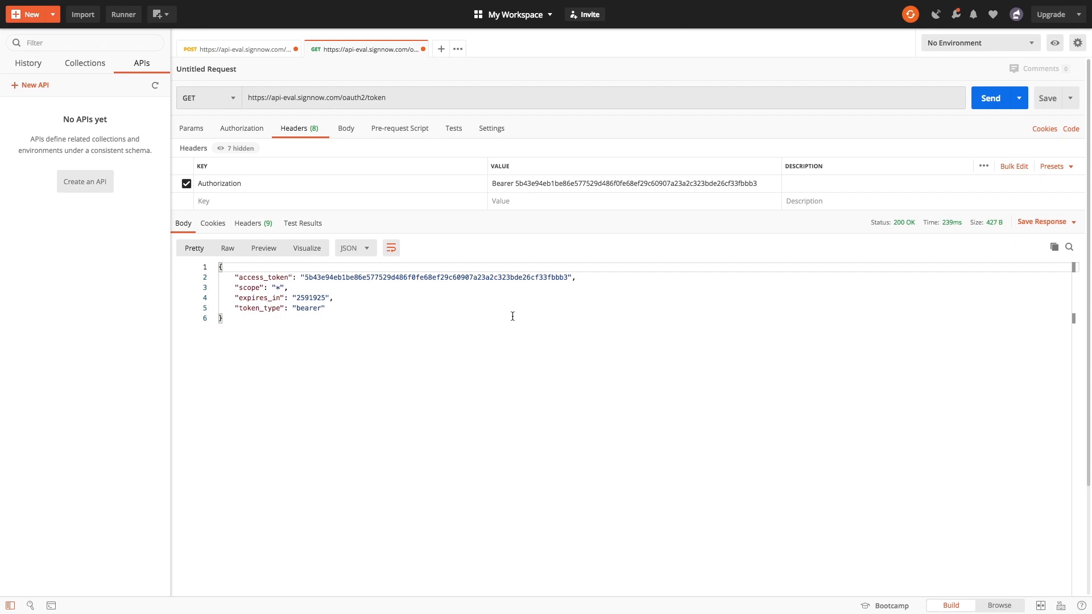
{"action": "mouse_move", "coordinate": [450, 393]}
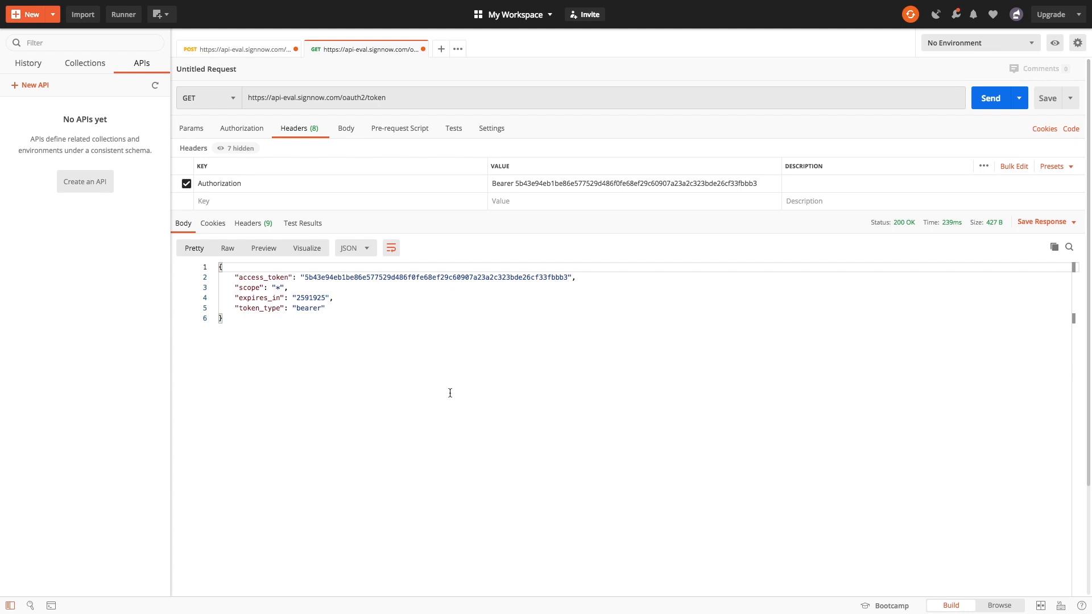